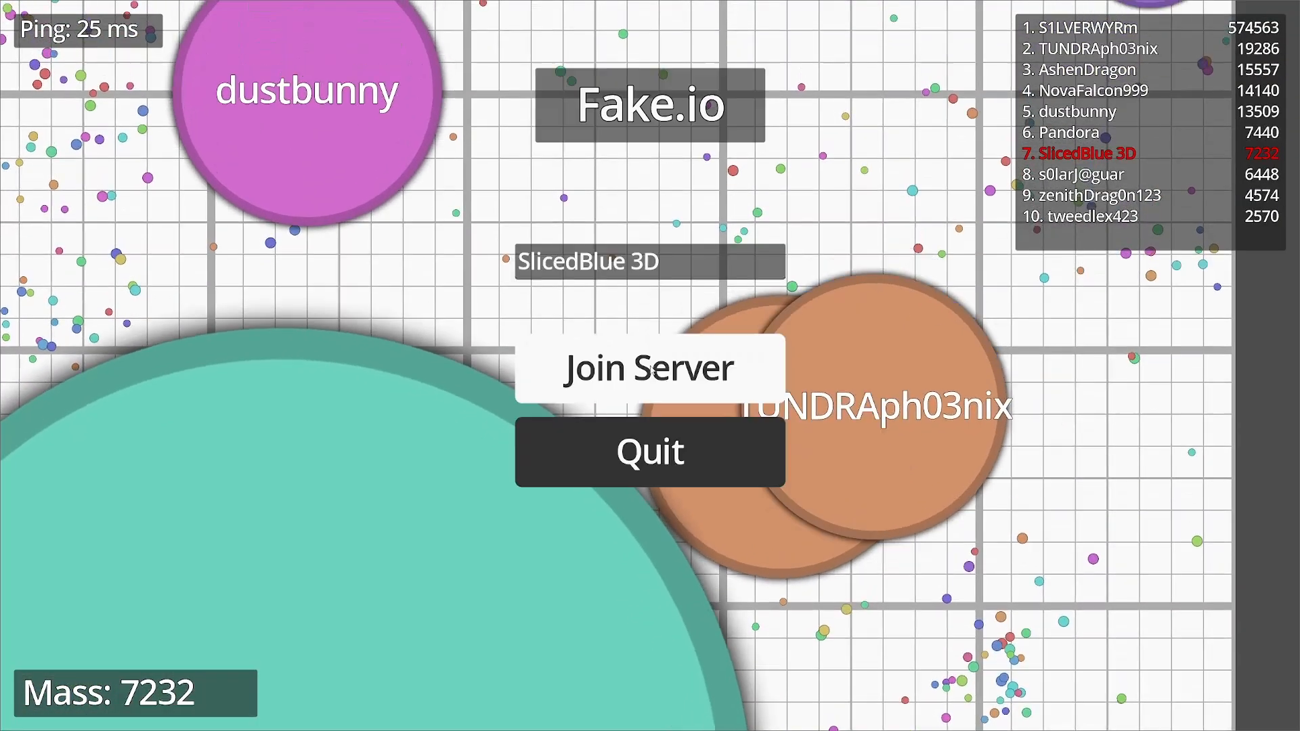
Select the Blob of the month bot, NodeBot7, and scale it up over the map centre
left_click(650, 368)
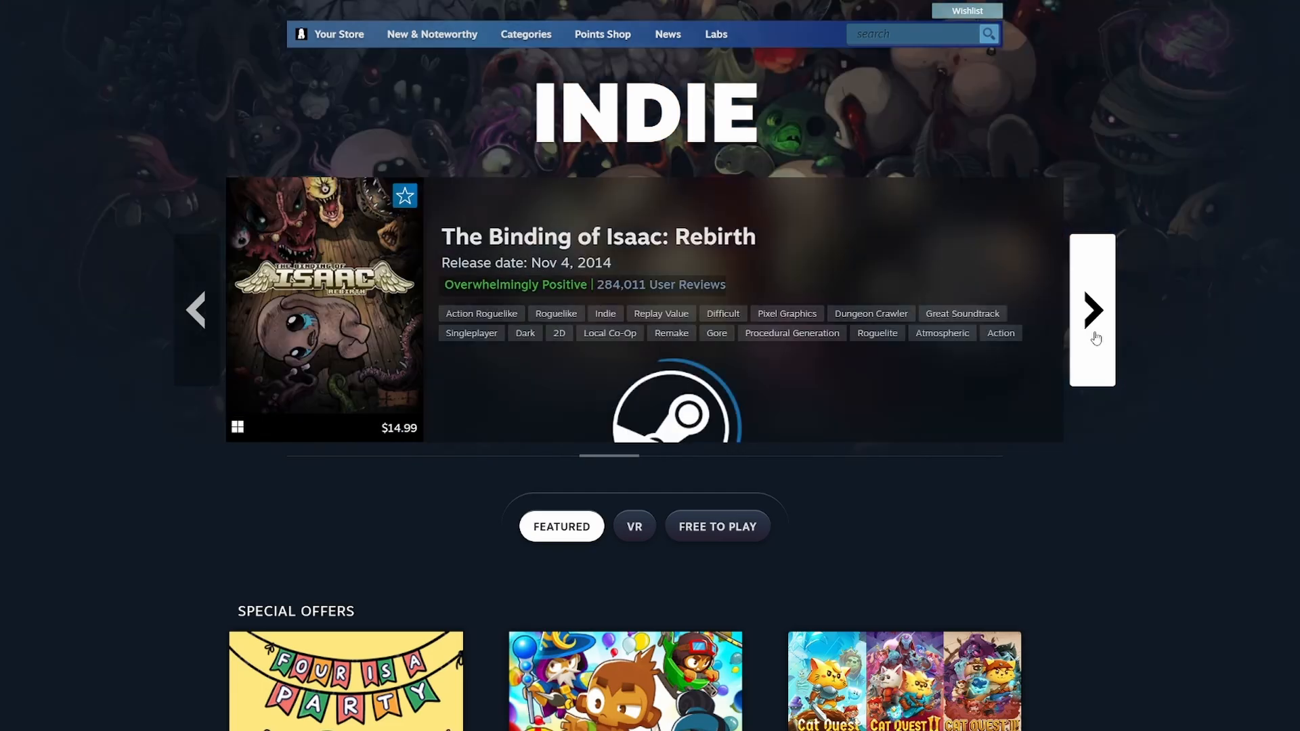
left_click(1093, 309)
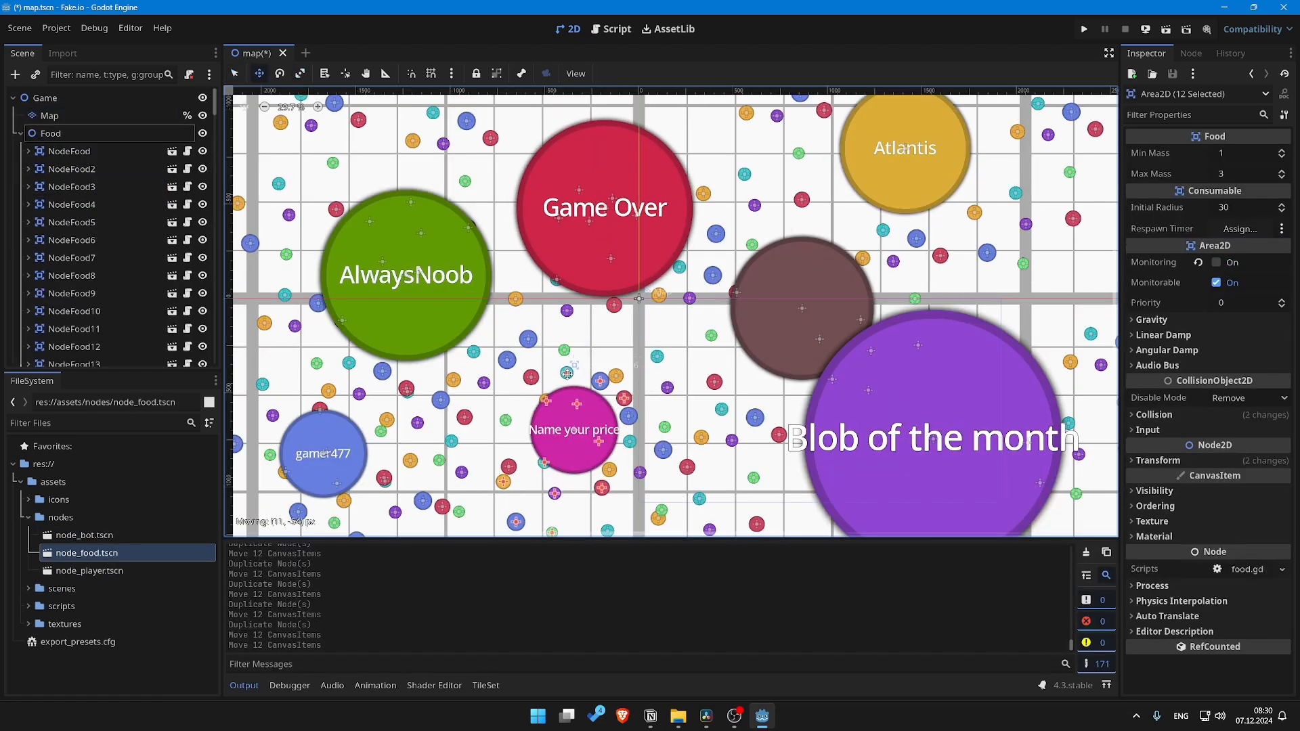
left_click(70, 276)
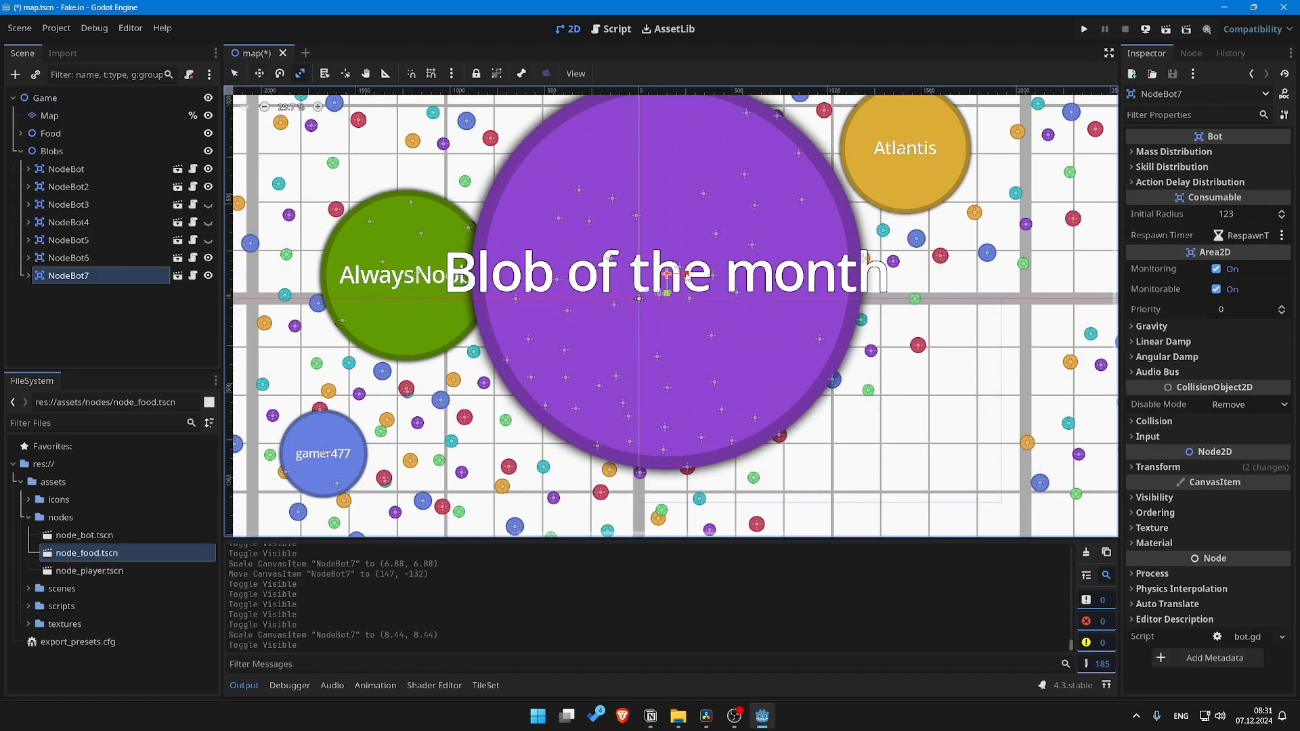
left_click(1083, 29)
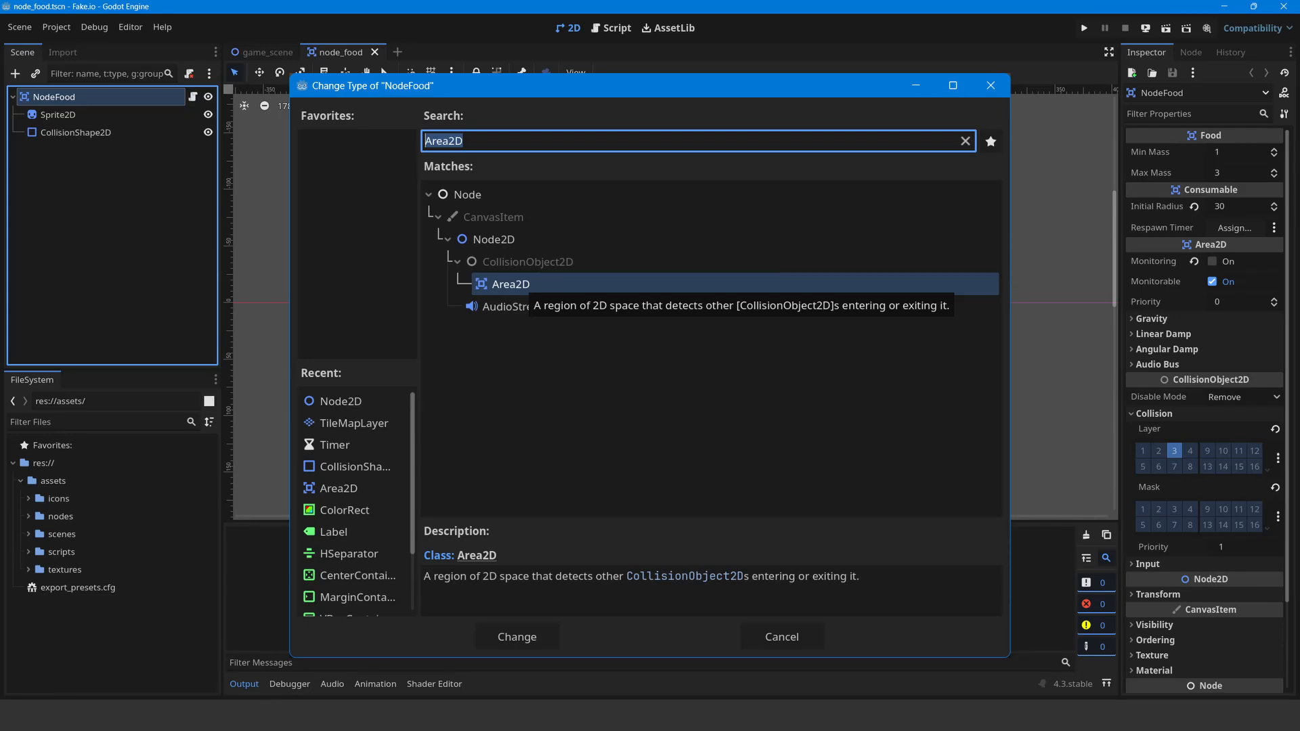
Change NodeFood to Area2D and add BlobArea2D and FoodArea2D detection areas to the bot
left_click(517, 636)
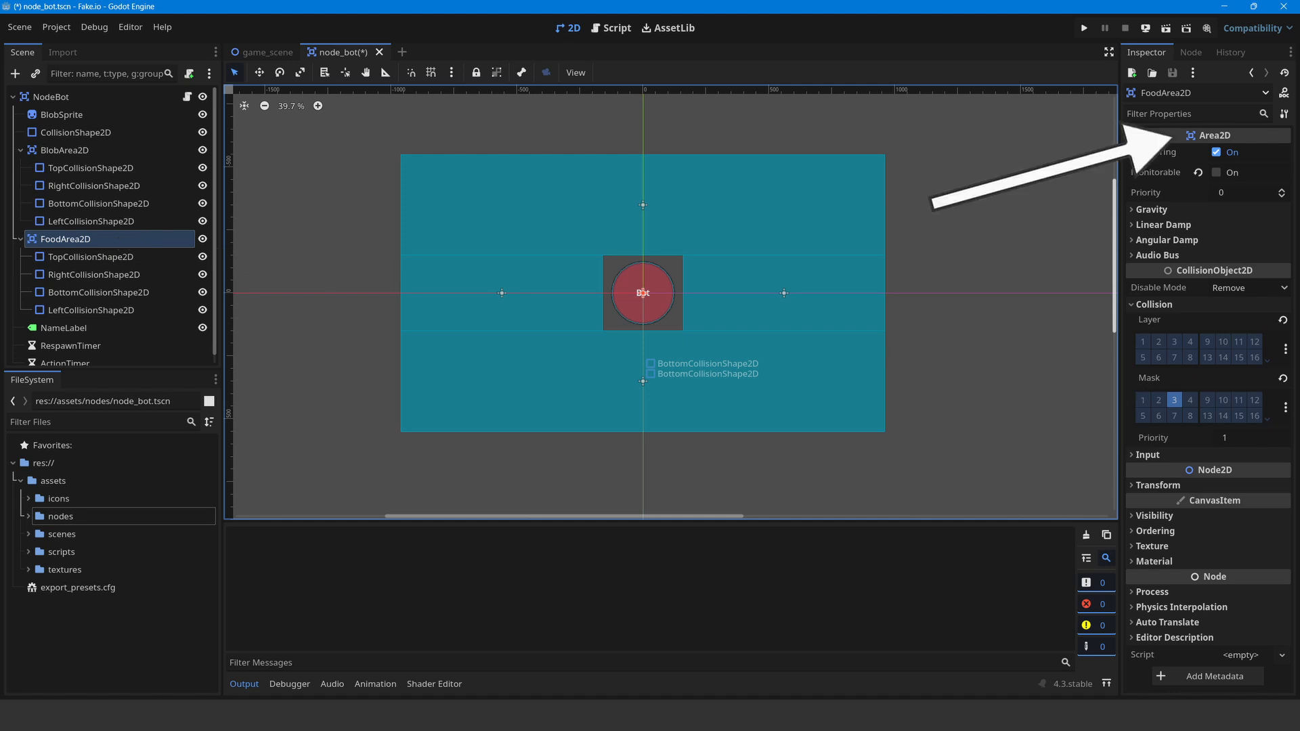
left_click(1083, 27)
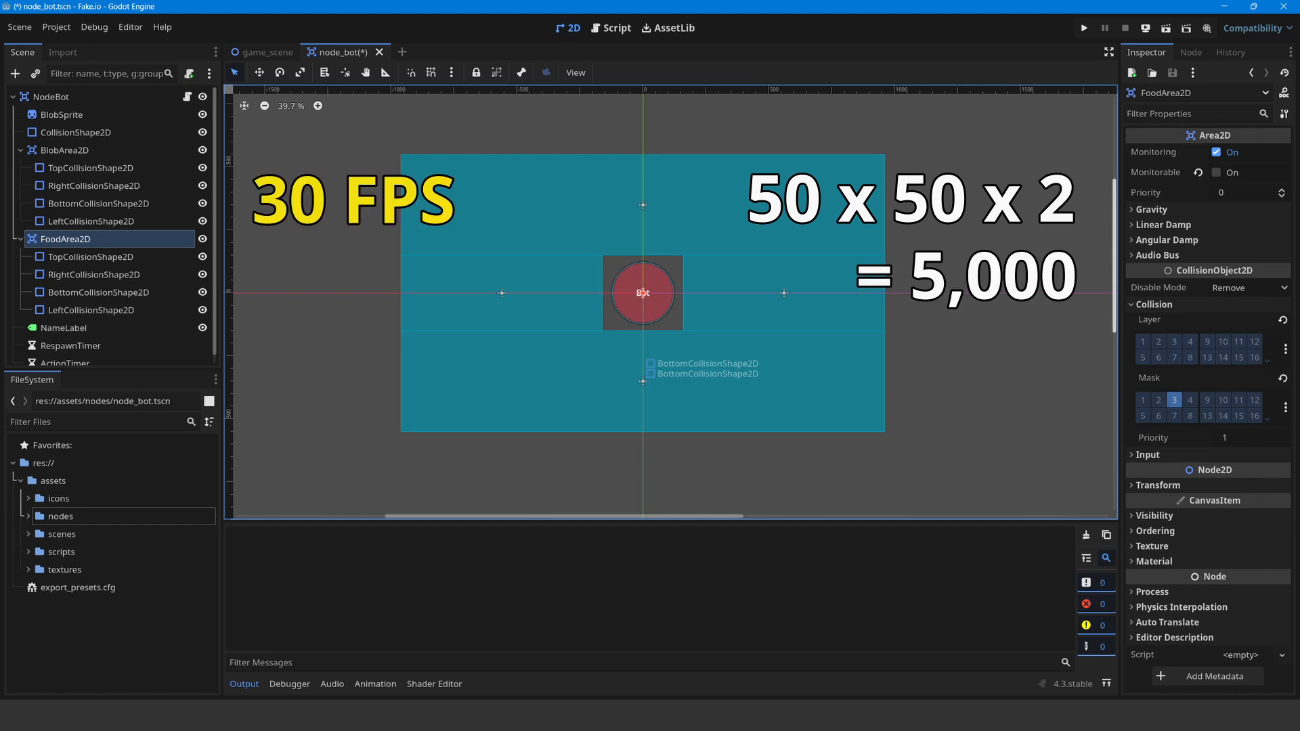
left_click(615, 27)
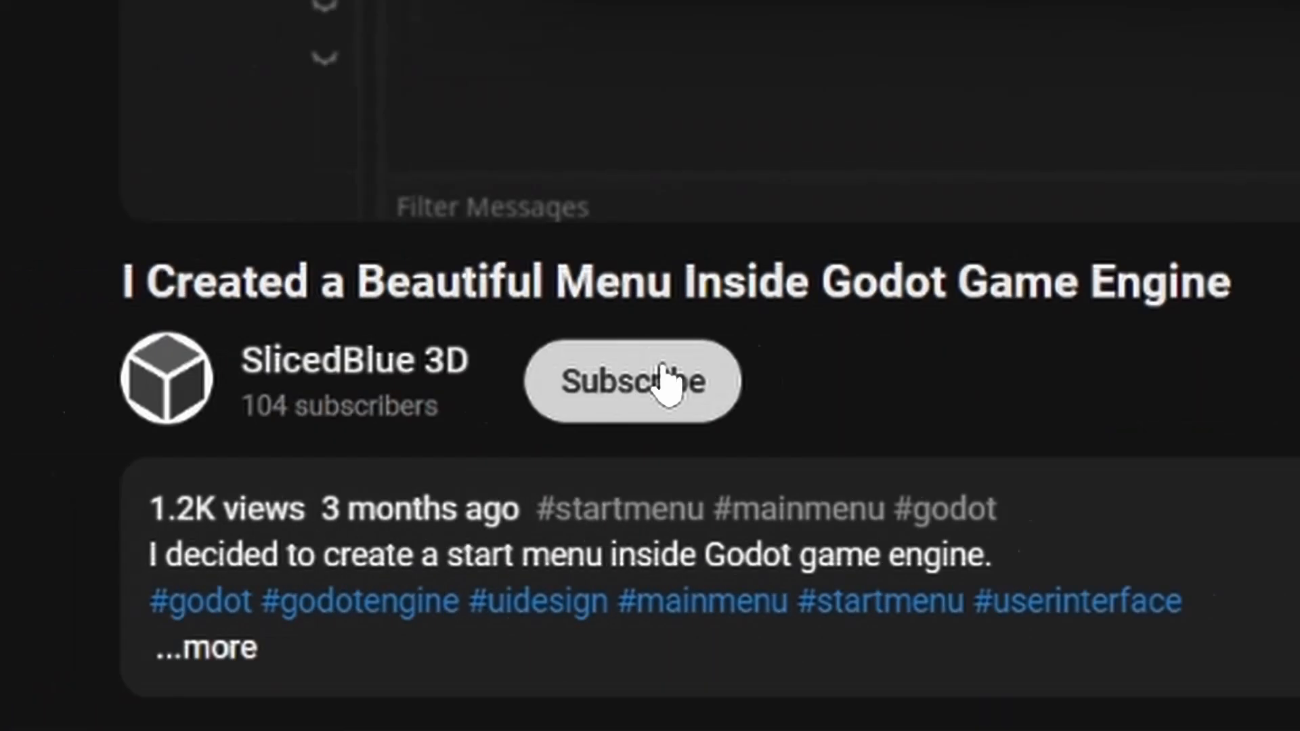
left_click(632, 382)
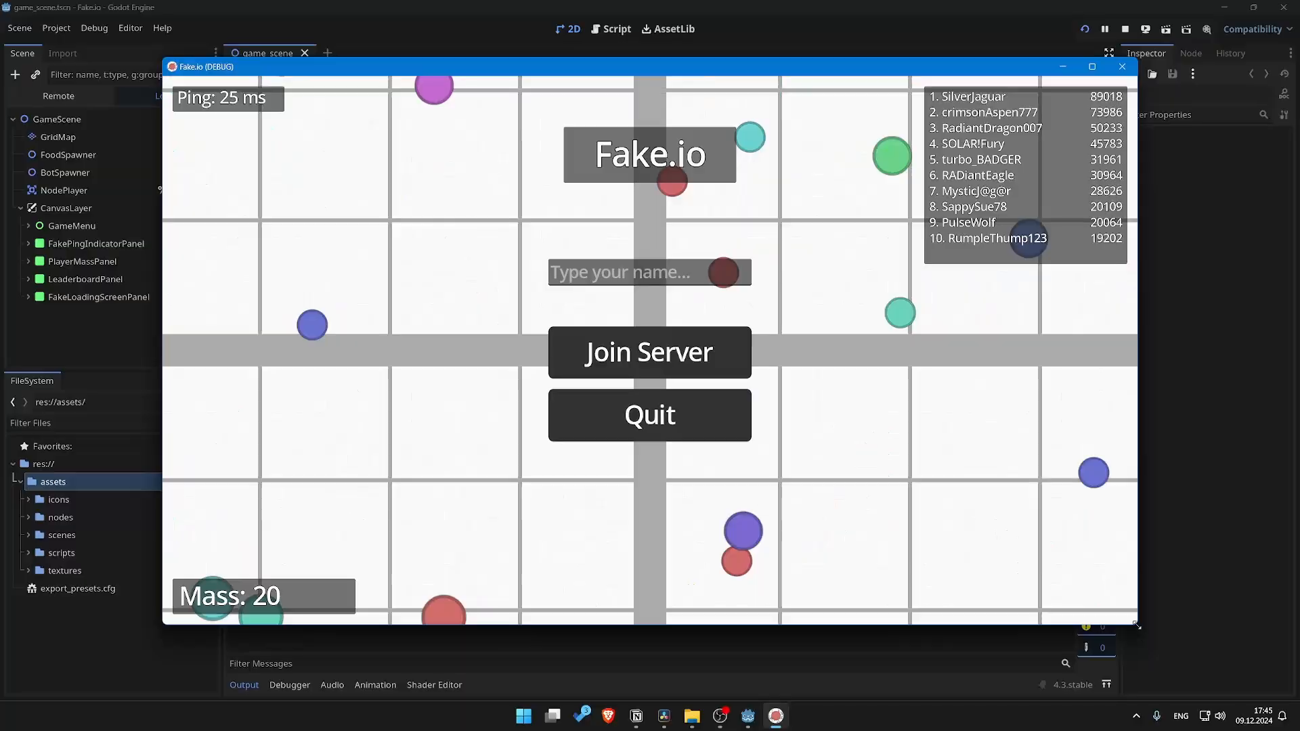
Run the Fake.io project to open its debug window at the start menu
left_click(1091, 67)
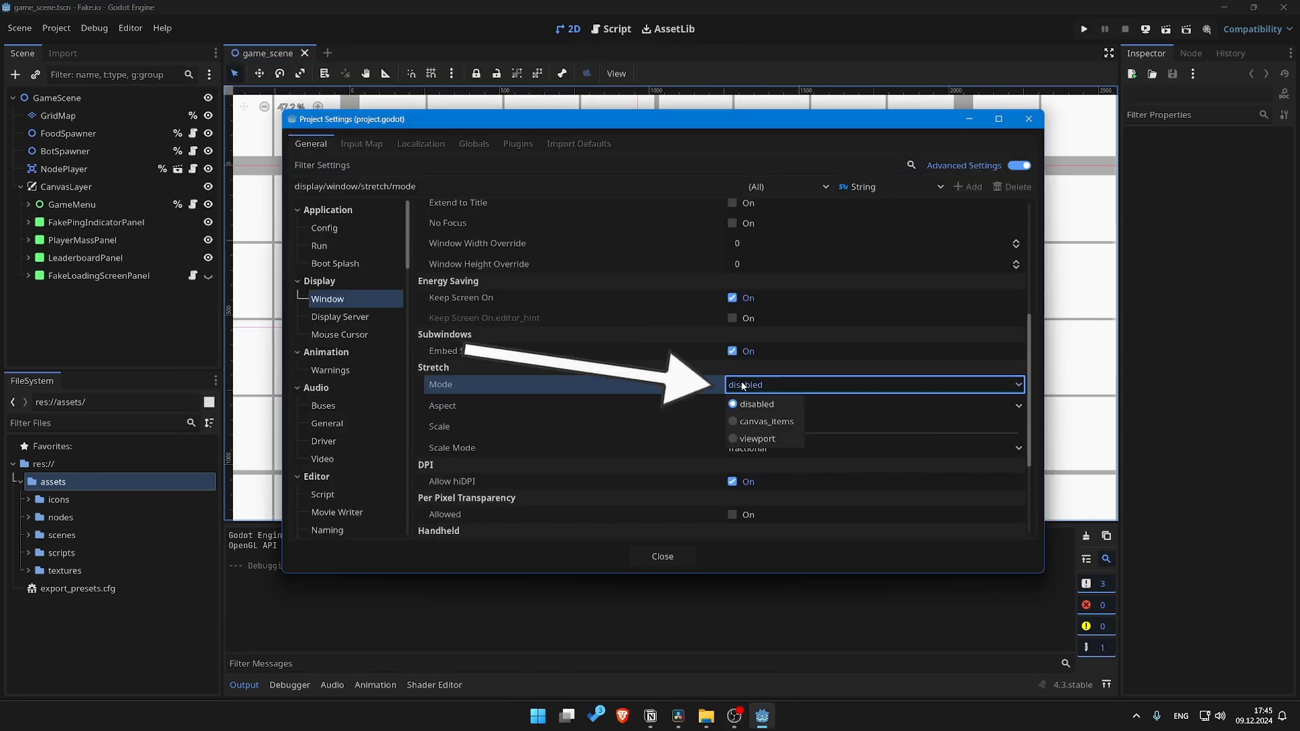
Choose canvas_items as the window stretch mode and open the Aspect dropdown
left_click(766, 422)
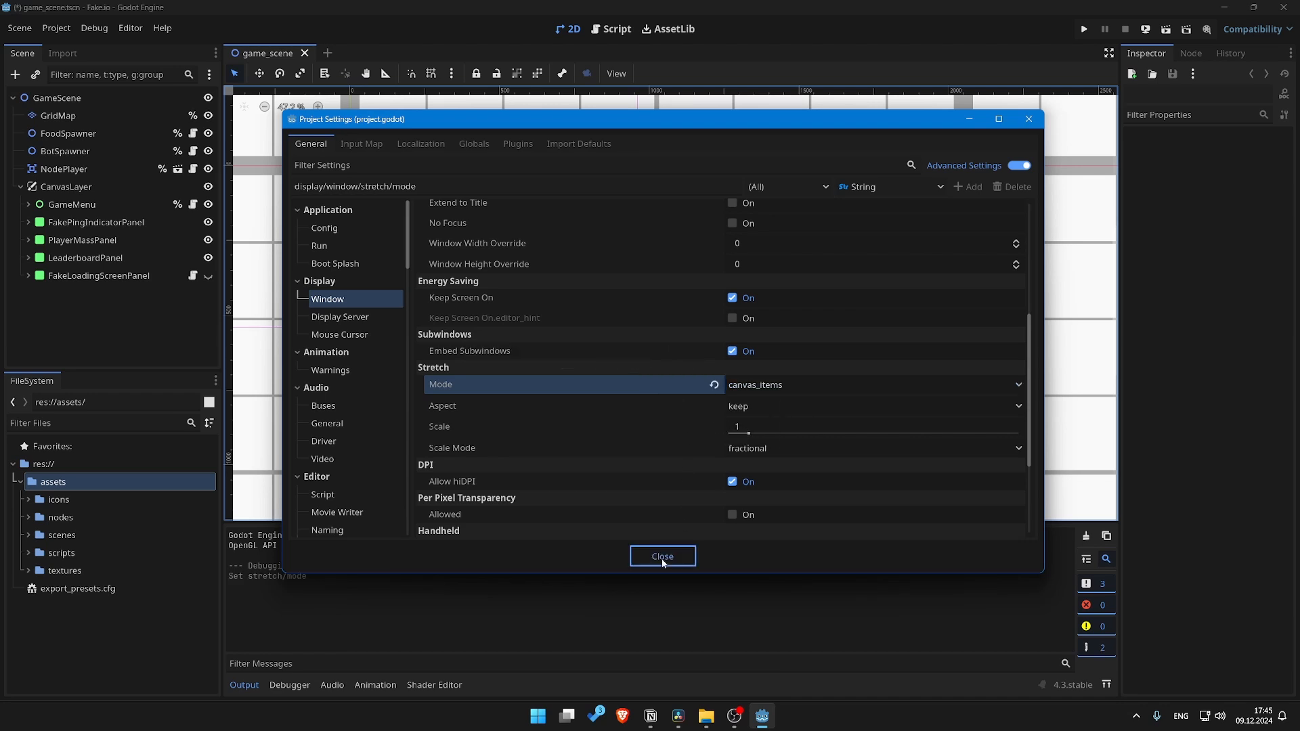
left_click(661, 556)
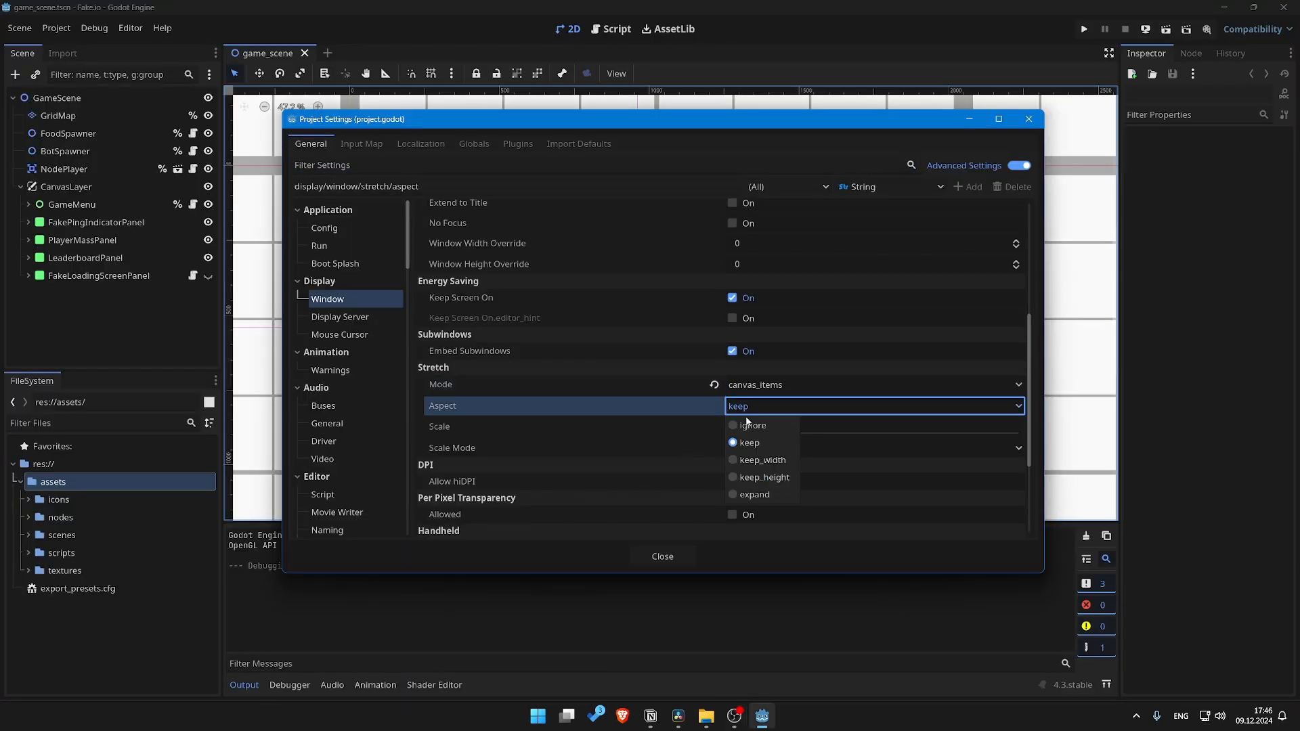
left_click(1084, 29)
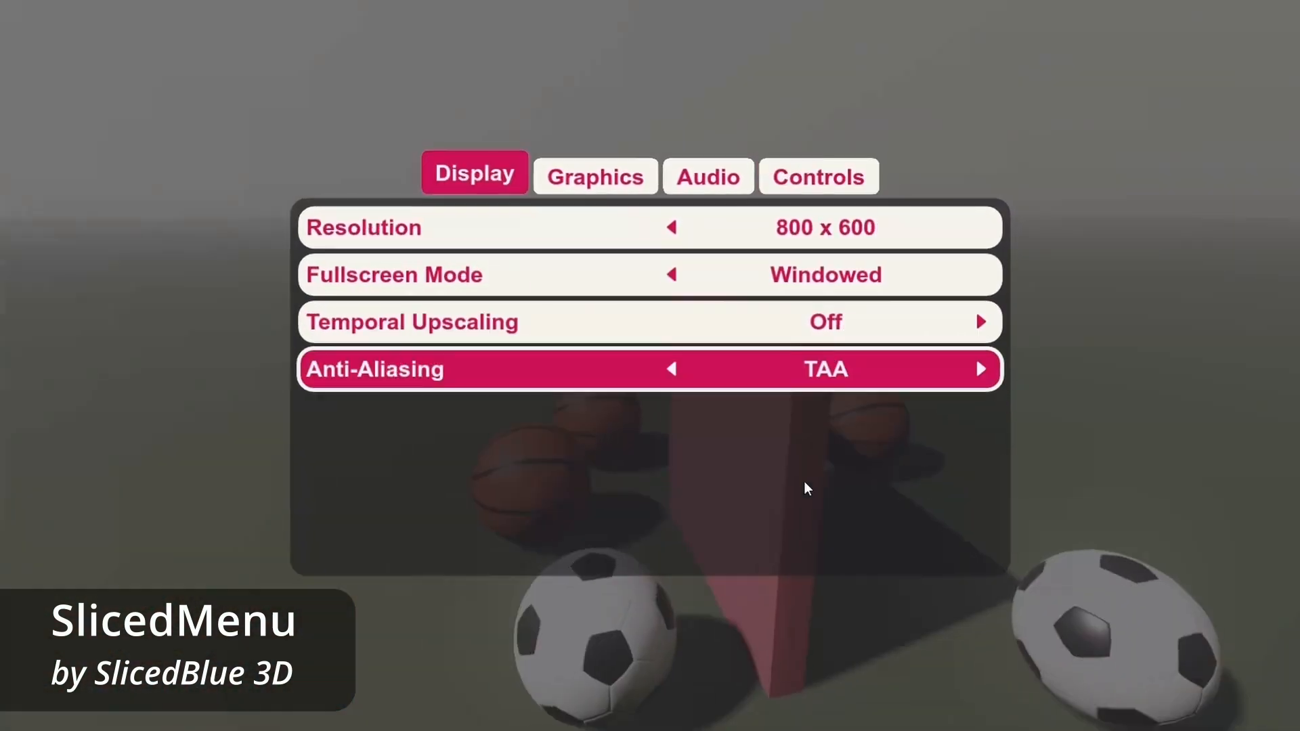
Switch the Anti-Aliasing row from TAA to FXAA on the Display tab
left_click(672, 369)
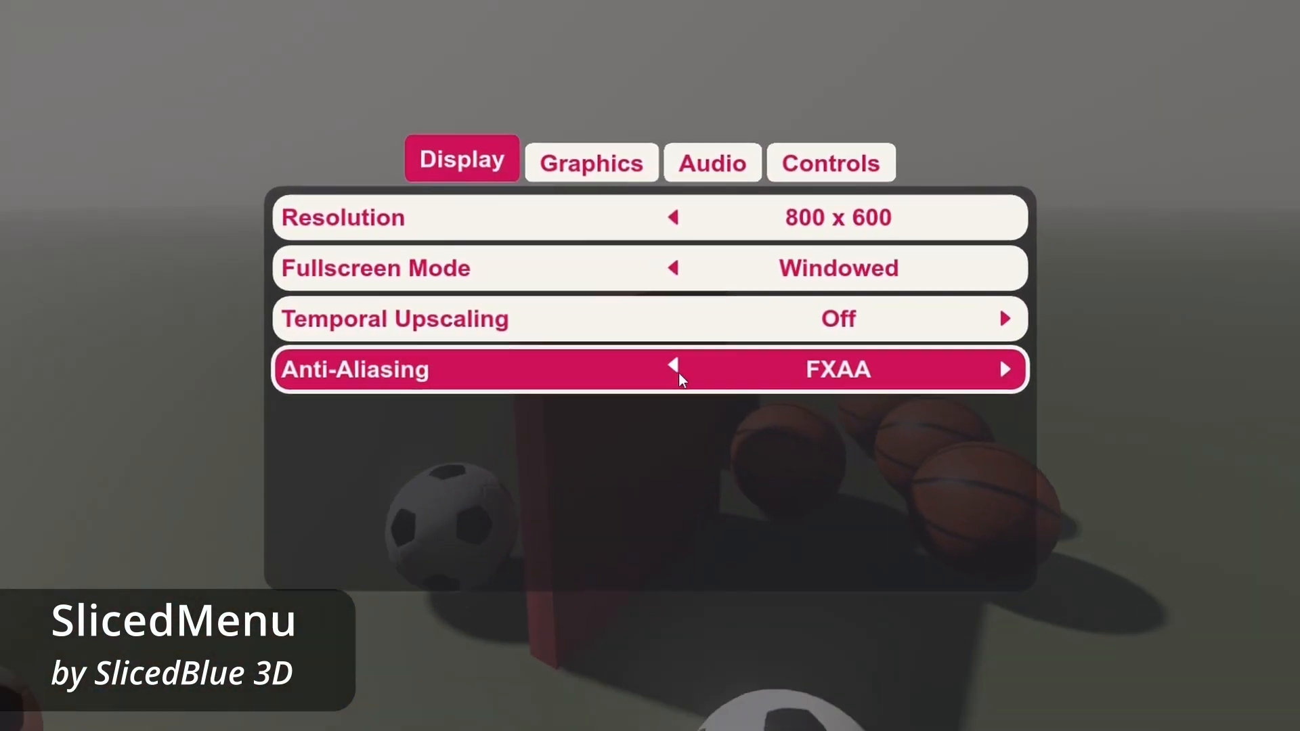